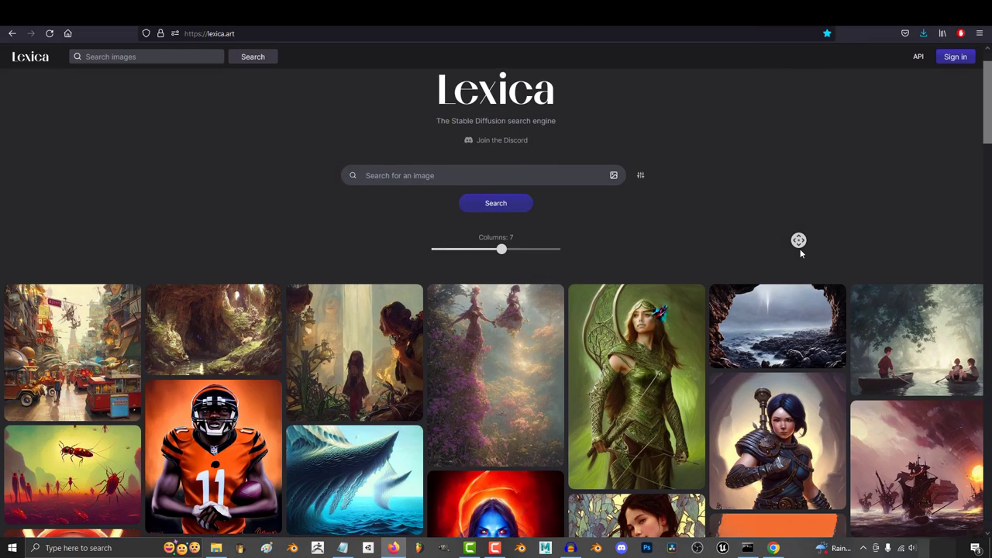
Look through the Google Images results on color theory further down the page.
scroll("down", 3)
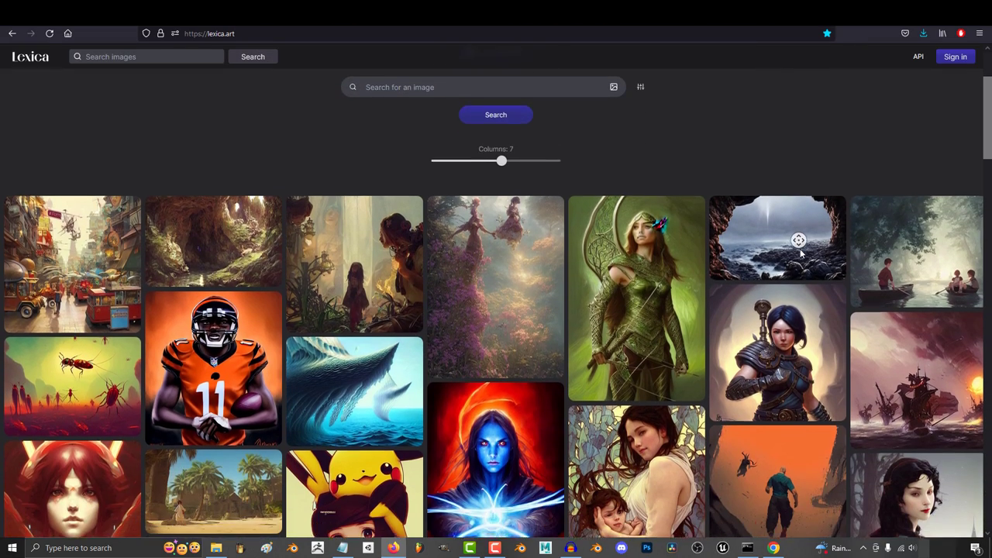
scroll("down", 3)
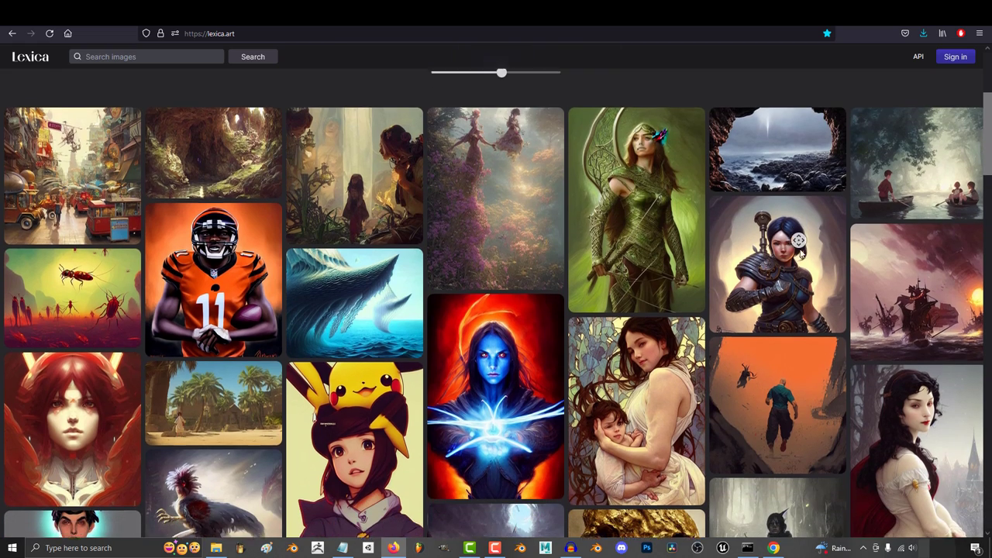
scroll("down", 3)
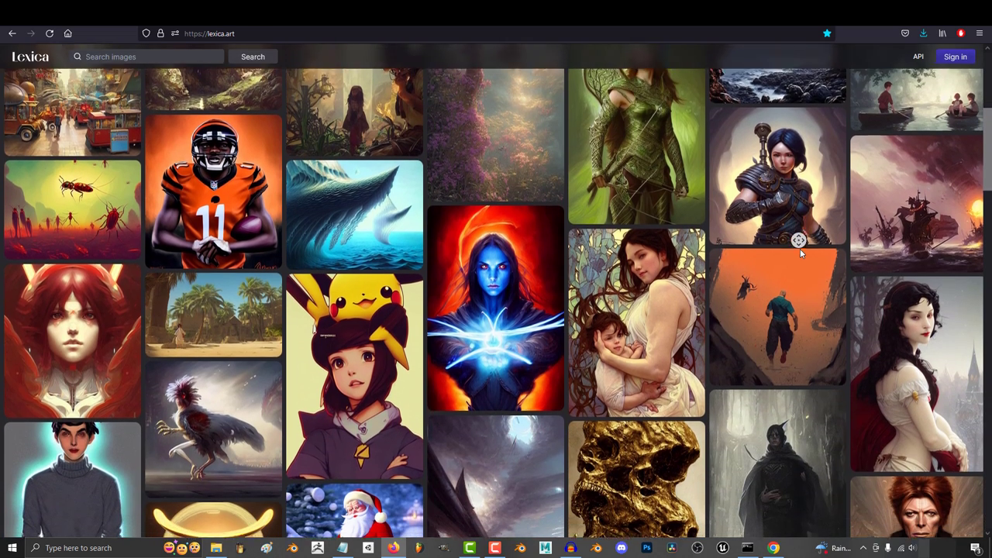
scroll("down", 3)
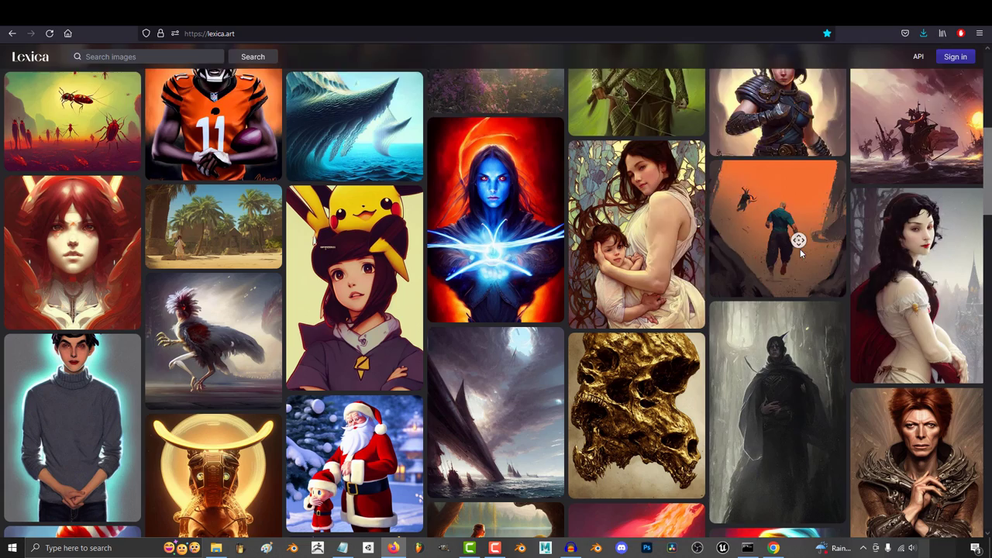
scroll("down", 3)
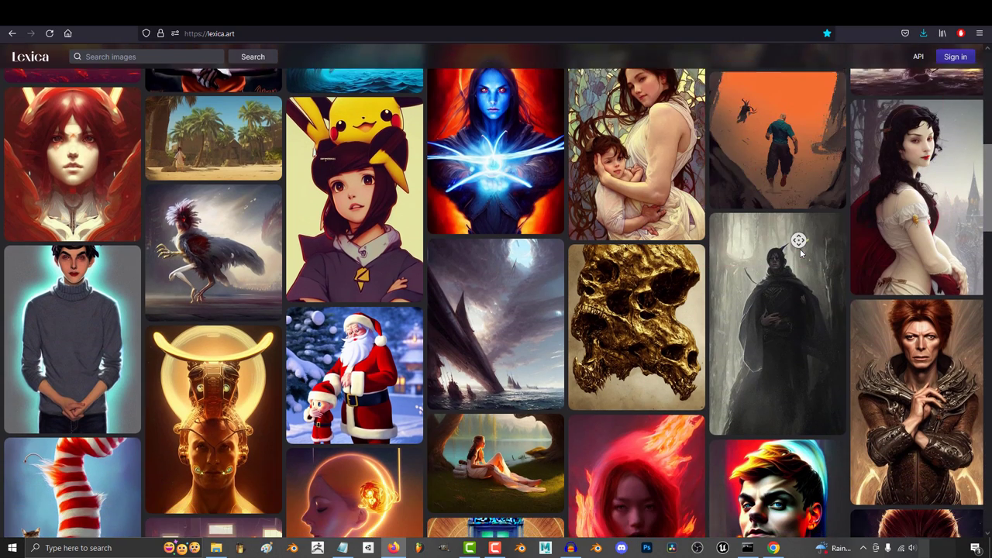
scroll("down", 3)
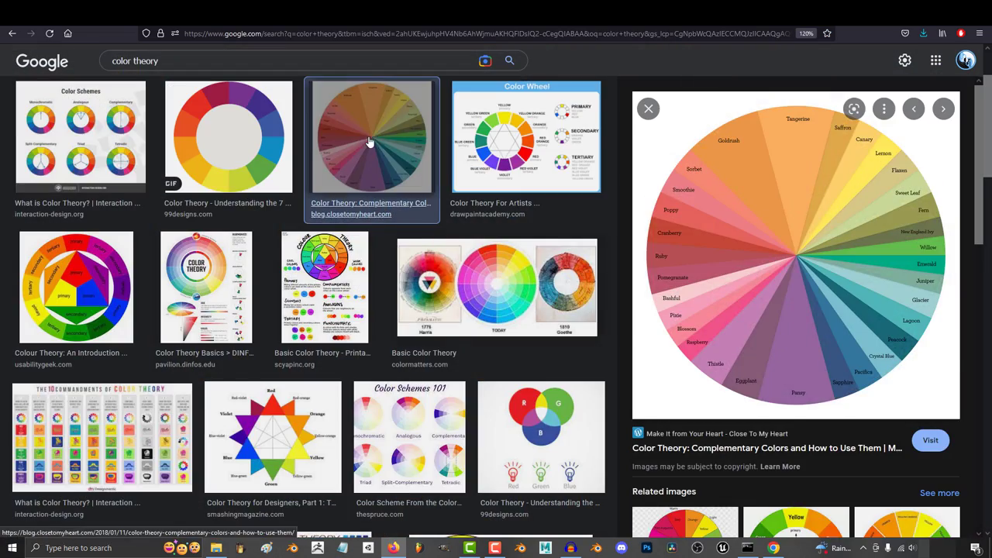
Search 'art philosophy', 'greatest historacle artists' and 'art styles', previewing the card players painting.
type("art philosophy")
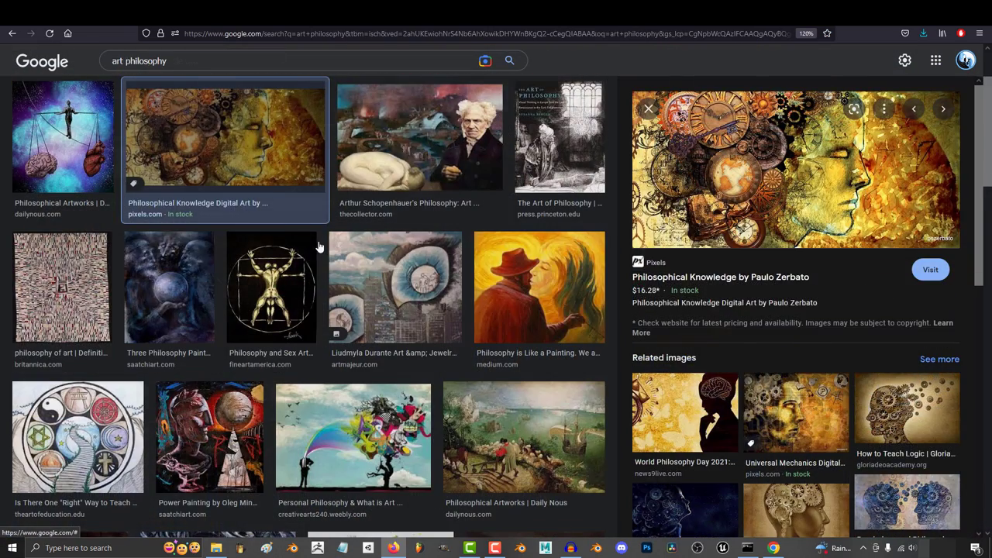
type("greatest historacle artists")
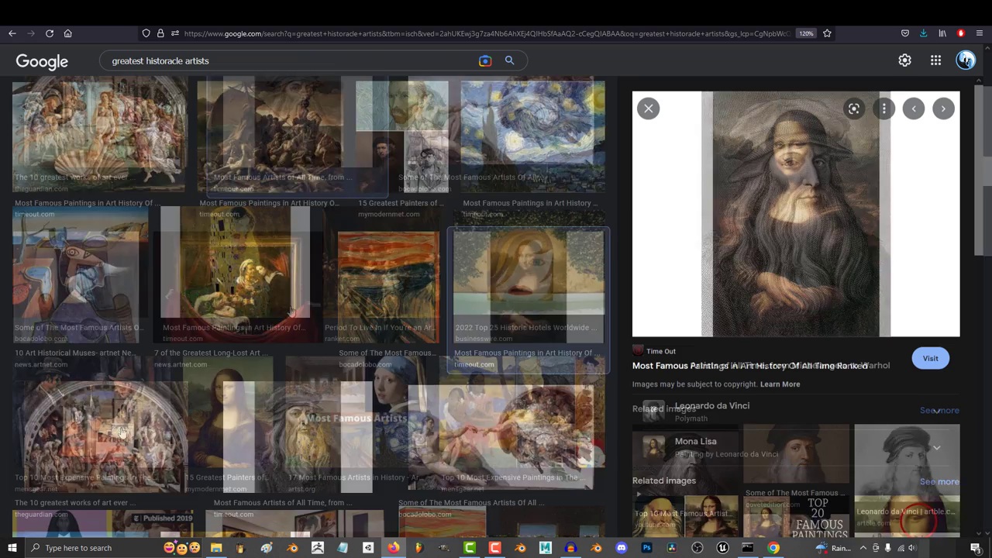
left_click(90, 434)
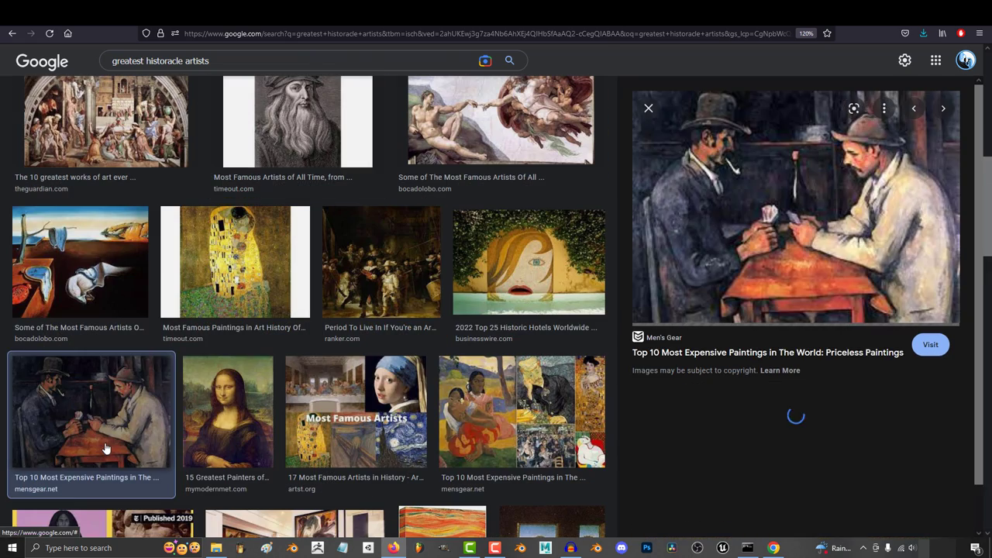
type("art styles")
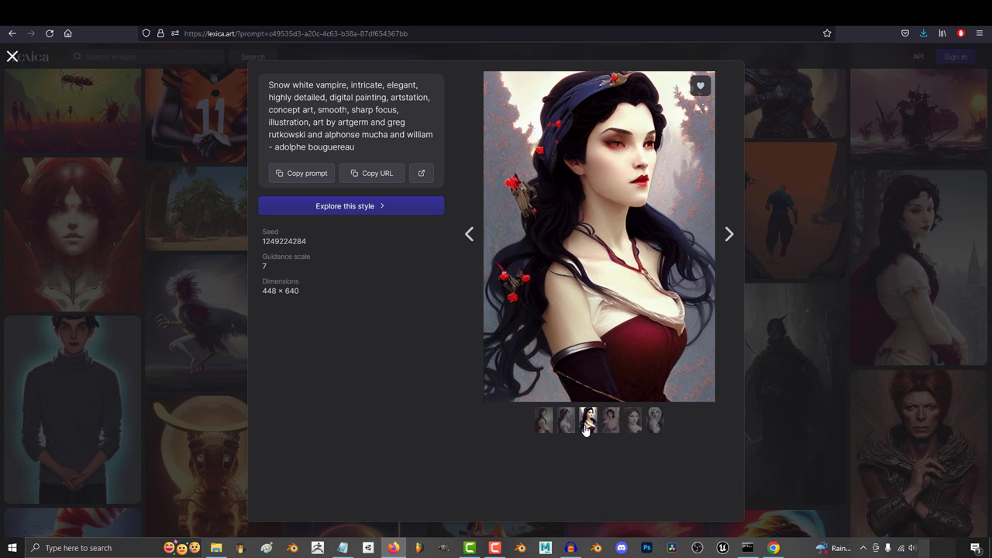
View the Snow White vampire variations, then the Nico Robin portrait's blue-haired, pixelated and other variations.
left_click(611, 421)
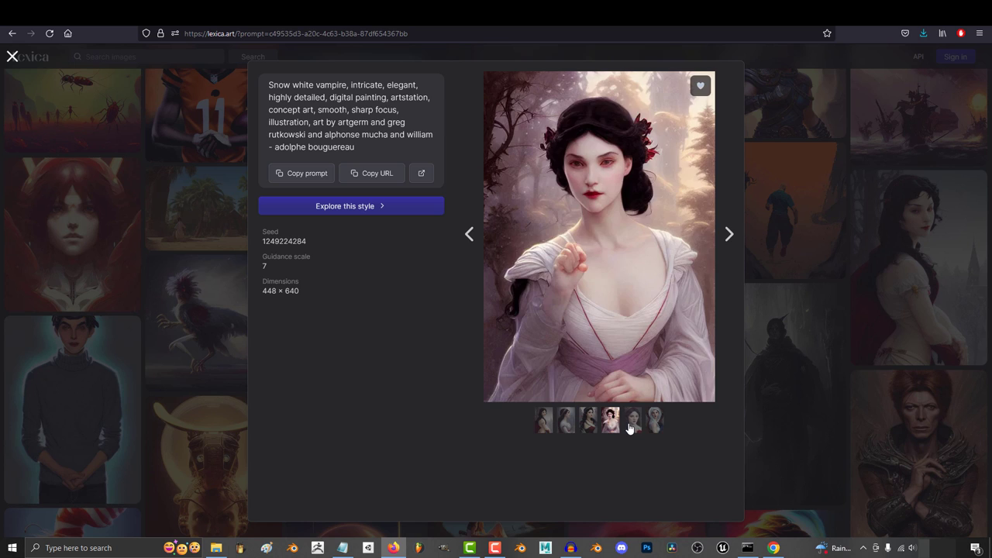
left_click(654, 420)
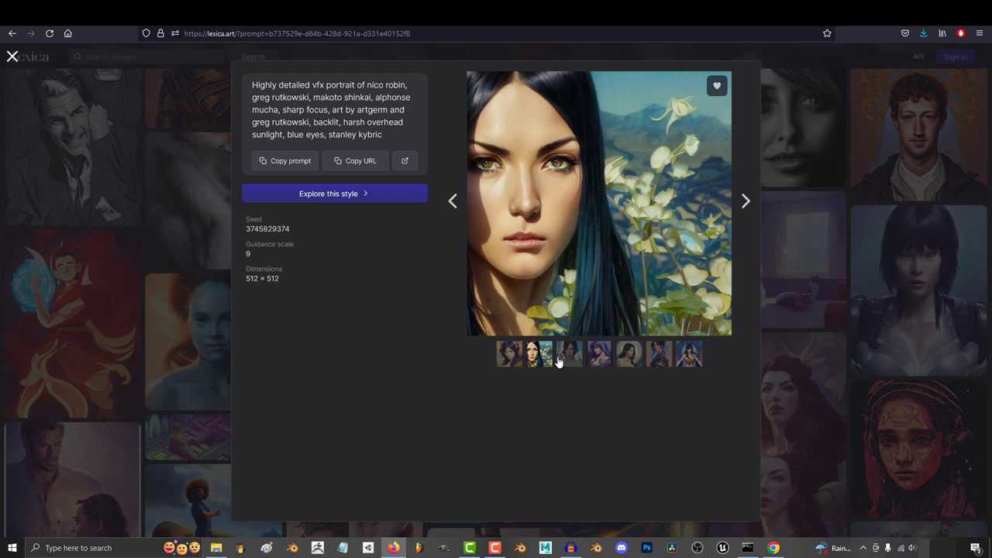
left_click(611, 355)
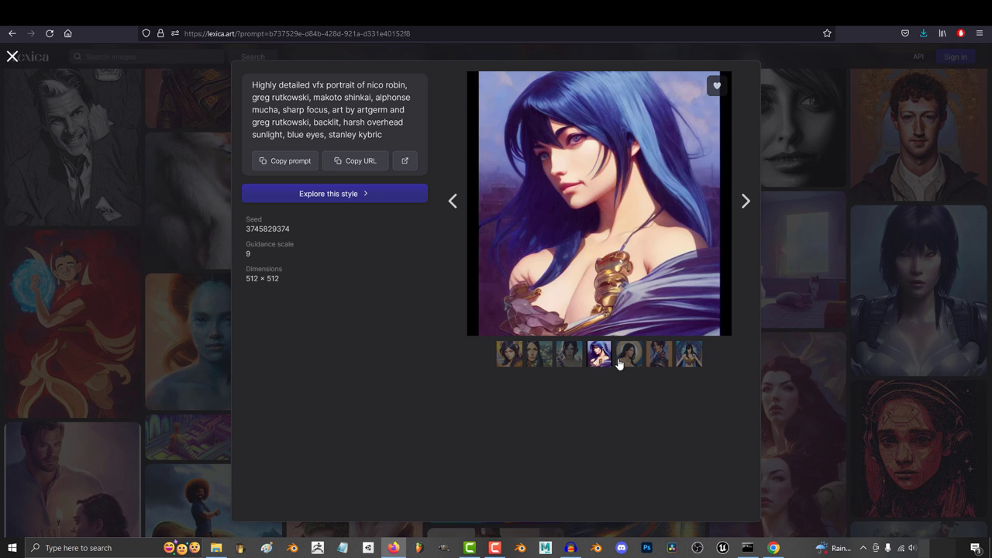
left_click(658, 354)
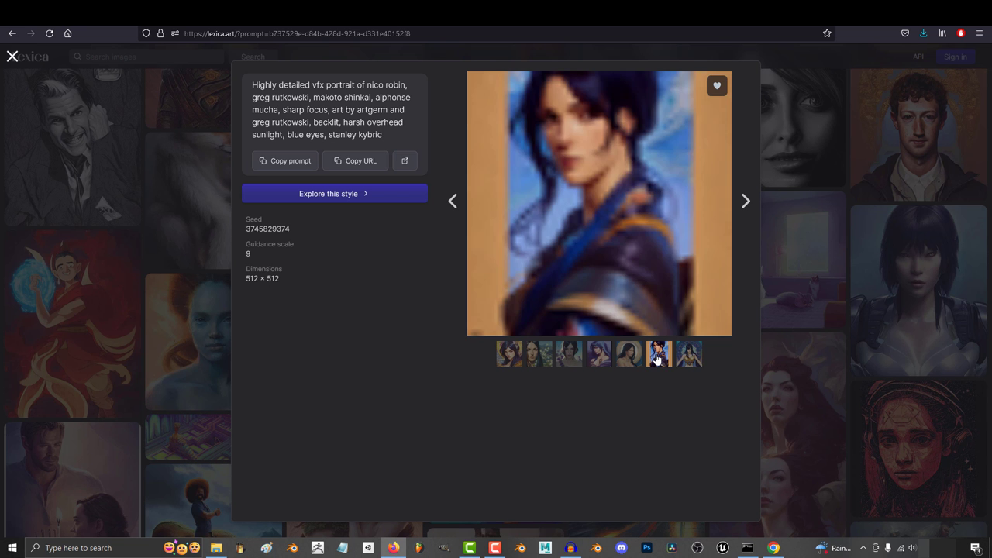
left_click(688, 355)
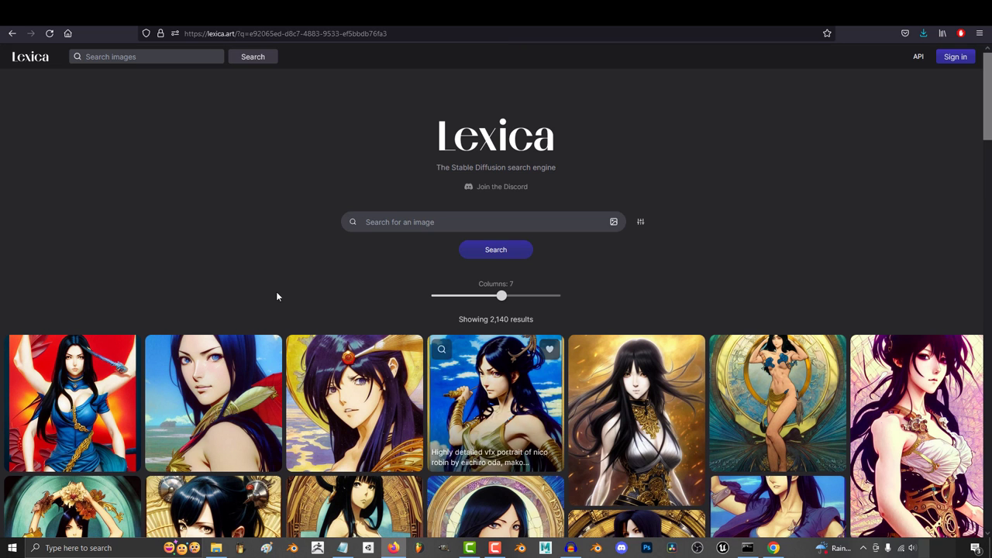
Browse Nico Robin and neighbouring portrait prompts, viewing the purple-haired cyberpunk woman variation.
scroll("down", 3)
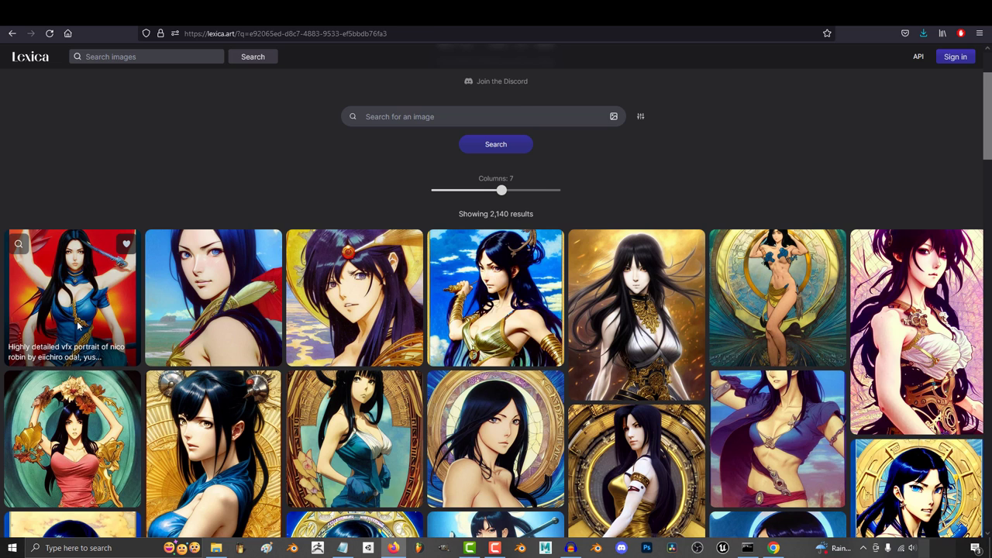
left_click(72, 304)
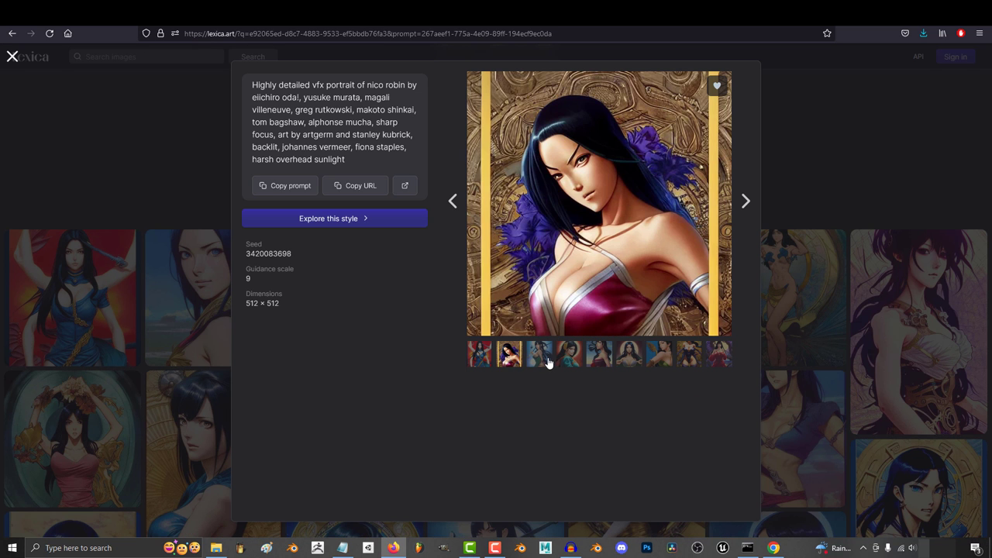
left_click(569, 355)
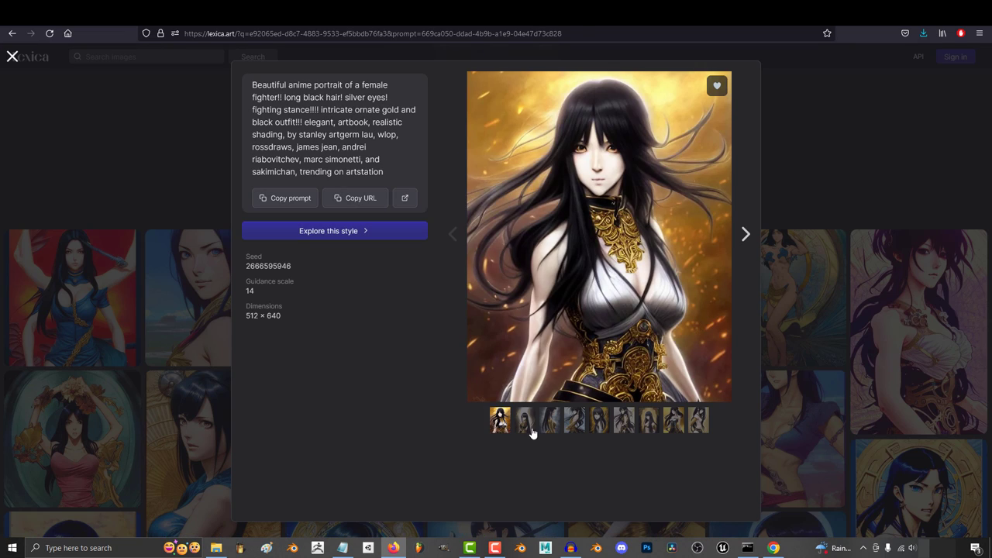
left_click(648, 420)
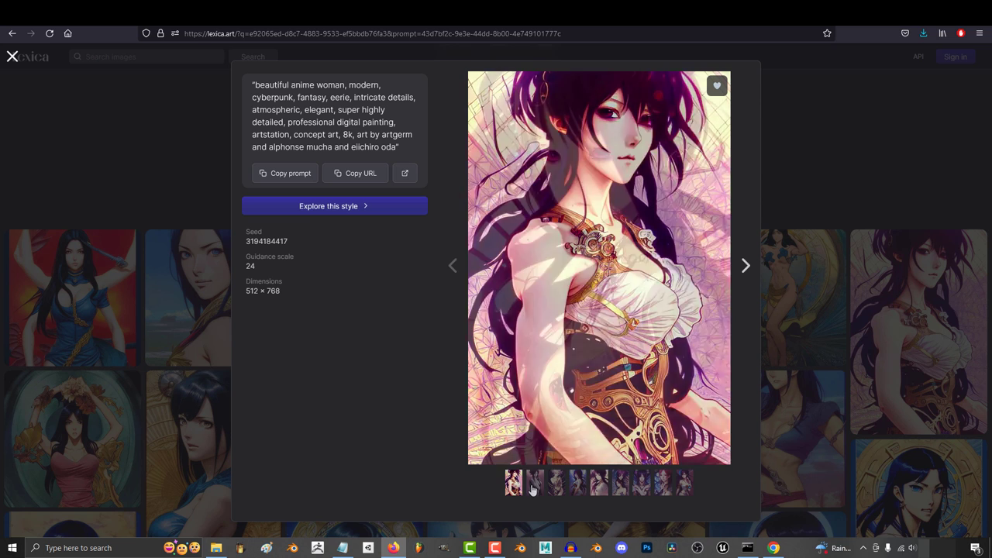
left_click(641, 482)
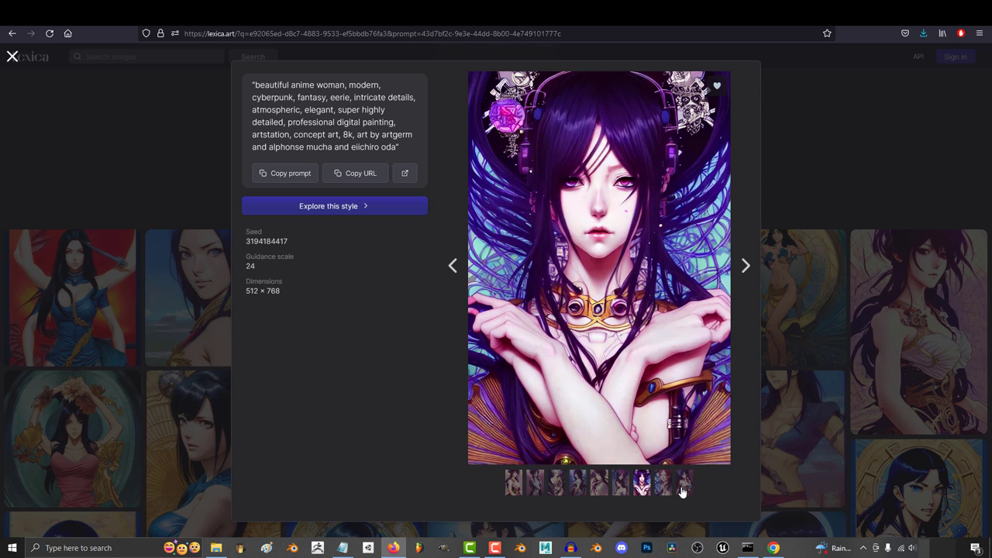
Move through further portrait prompts to the long white hair female fighter's white-haired variation.
left_click(10, 56)
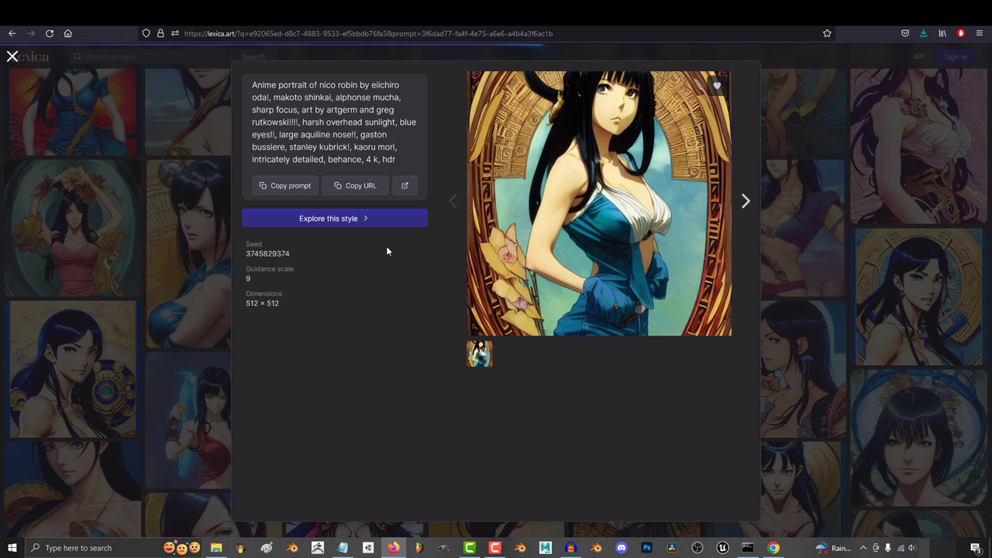
left_click(508, 353)
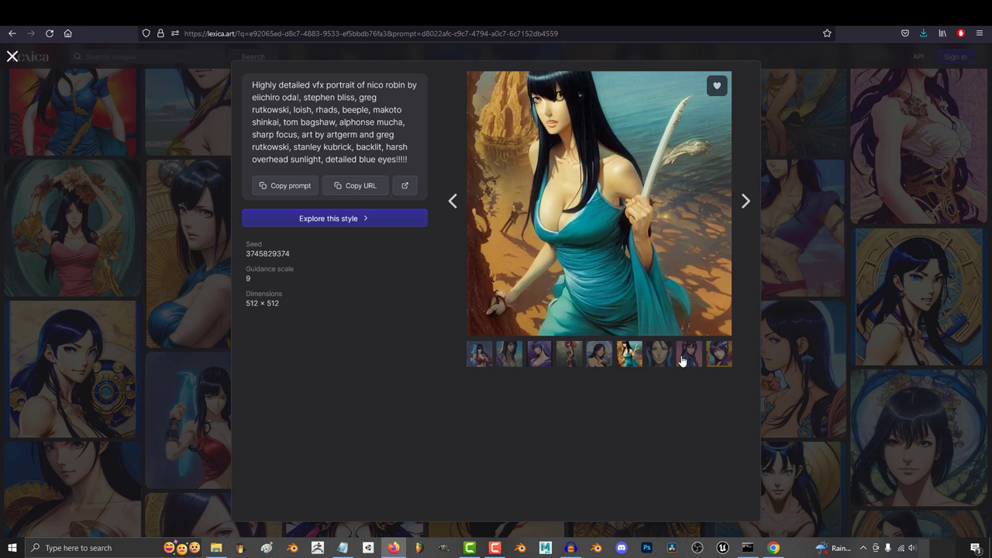
left_click(745, 201)
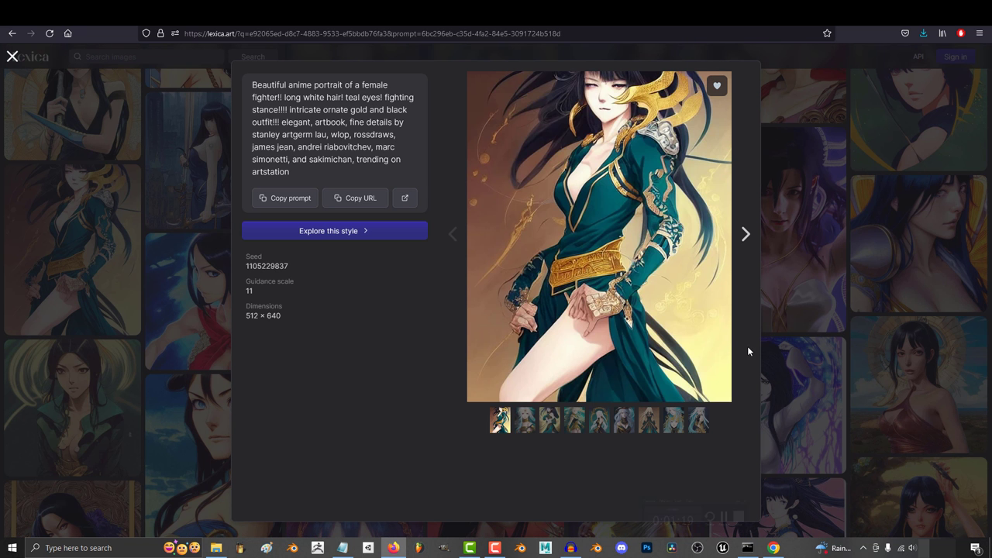
left_click(525, 420)
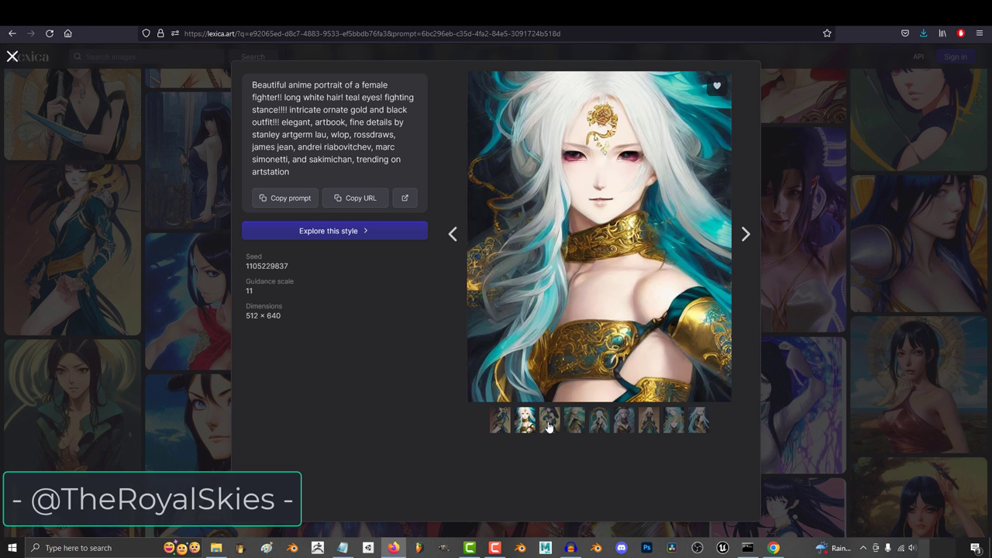